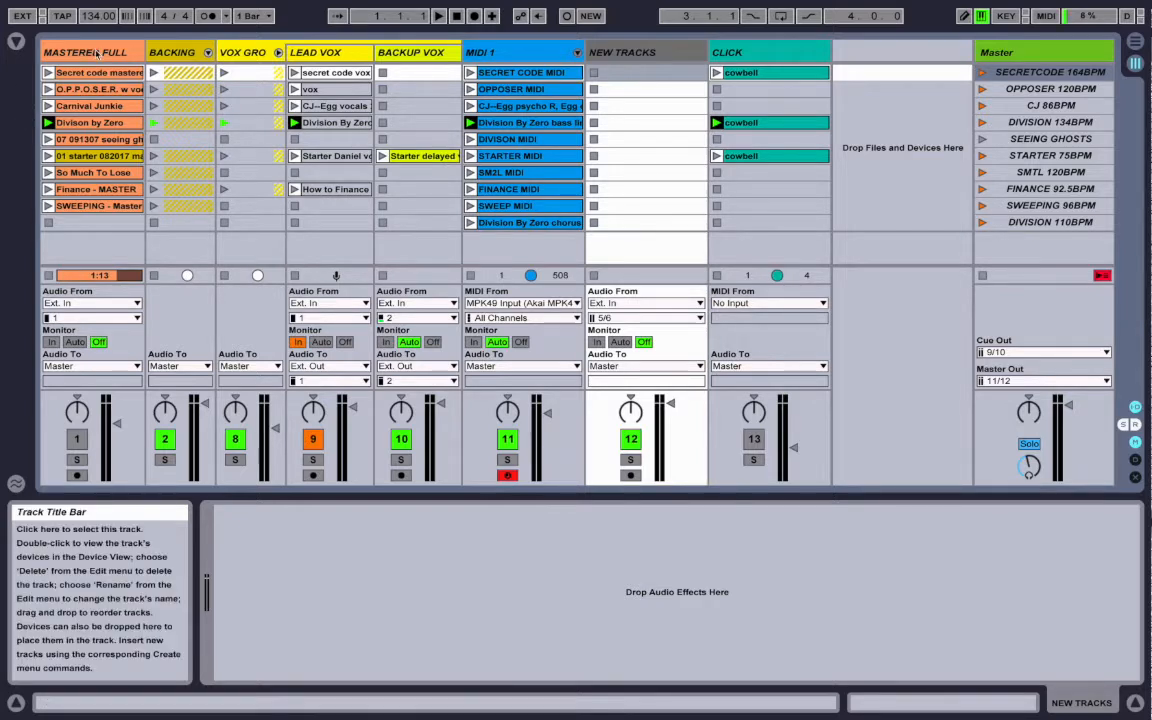
# Select the MASTERED FULL track and collapse VOX GROUP to hide LEAD VOX and BACKUP VOX
pyautogui.click(85, 52)
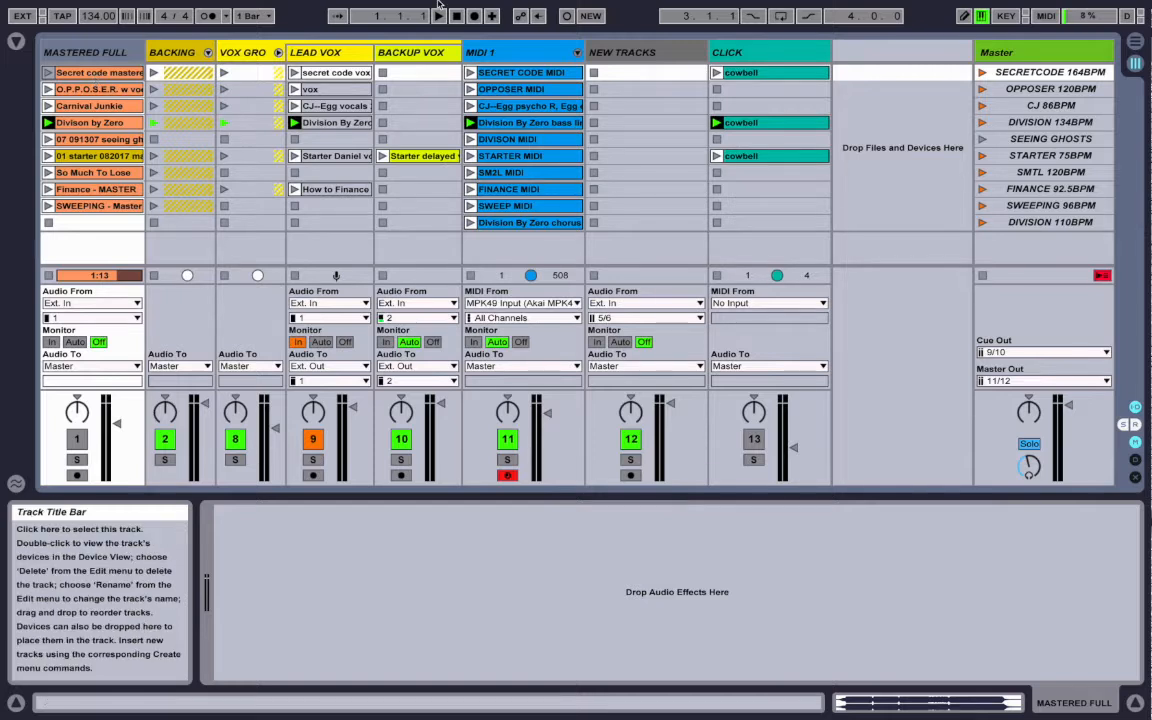
pyautogui.click(278, 52)
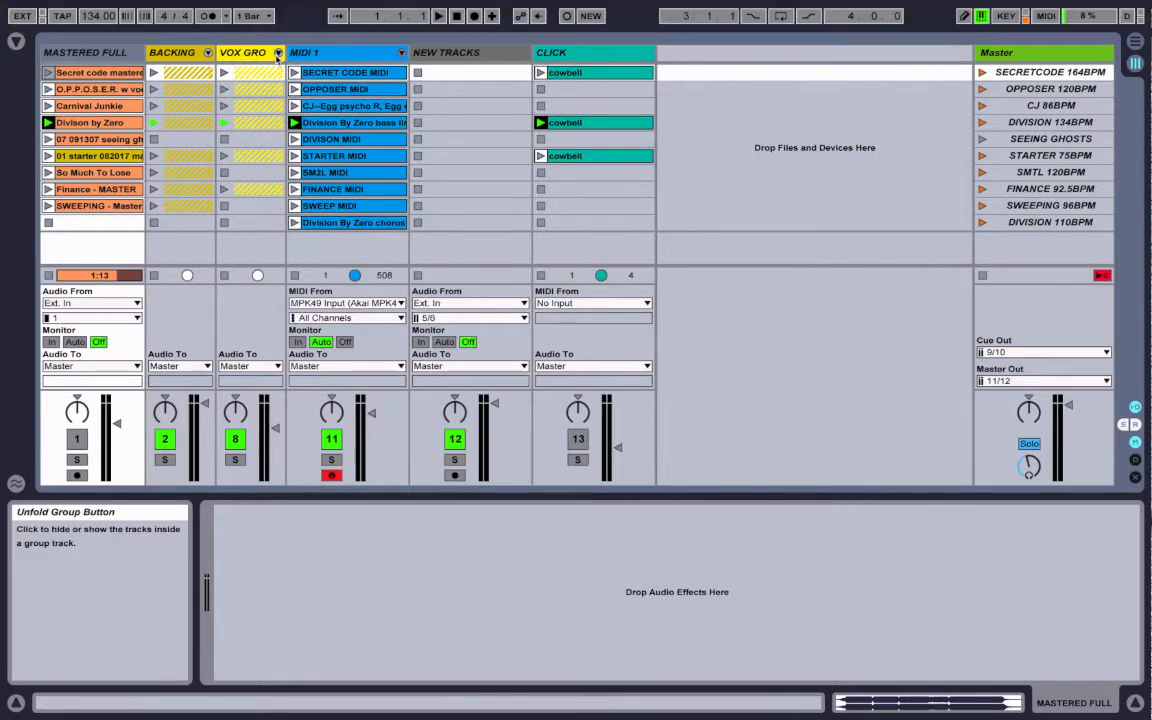
pyautogui.click(207, 52)
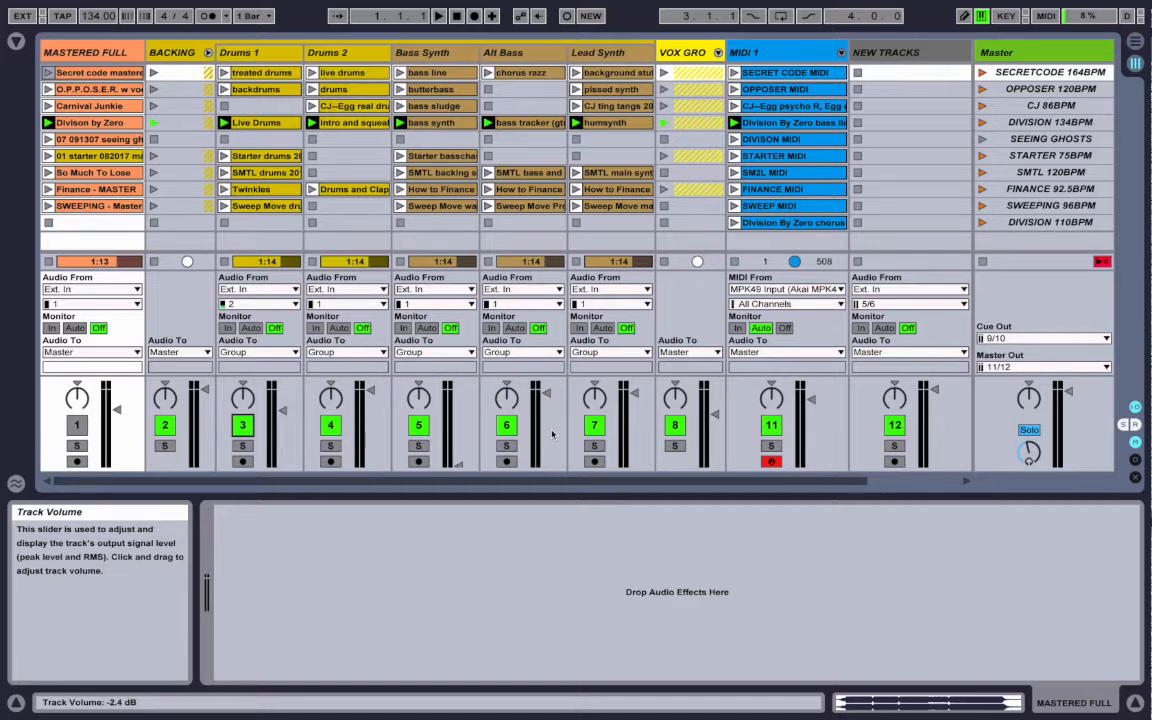
pyautogui.moveTo(196, 62)
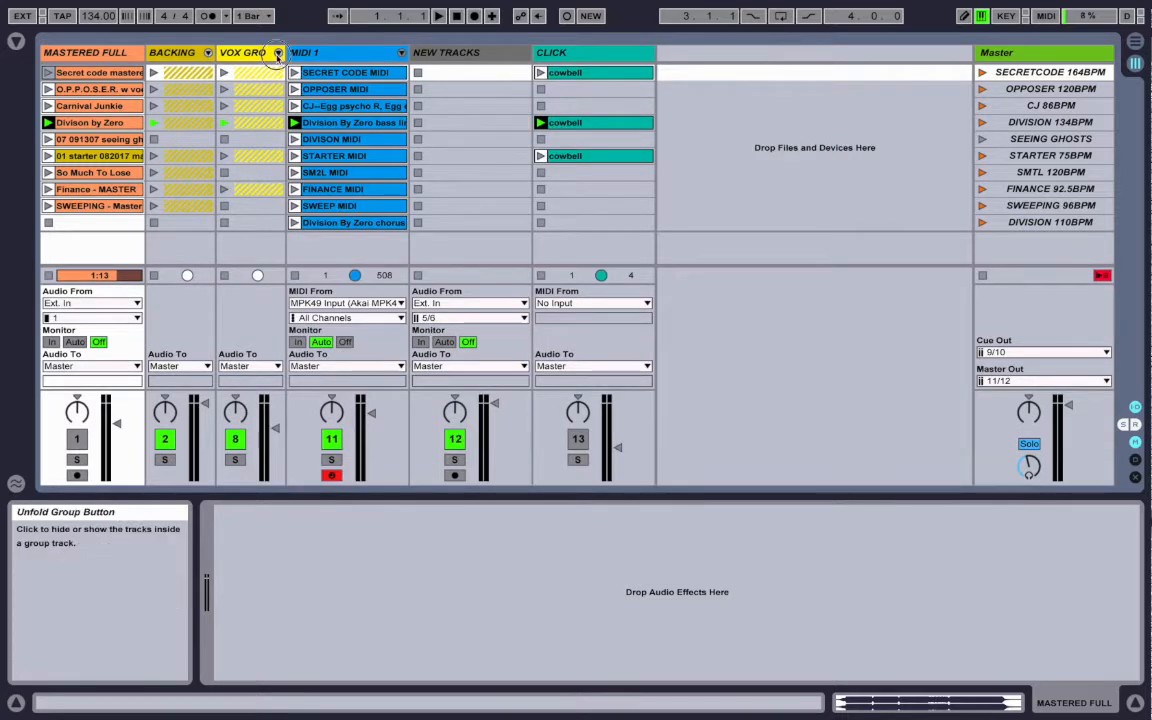
pyautogui.click(279, 52)
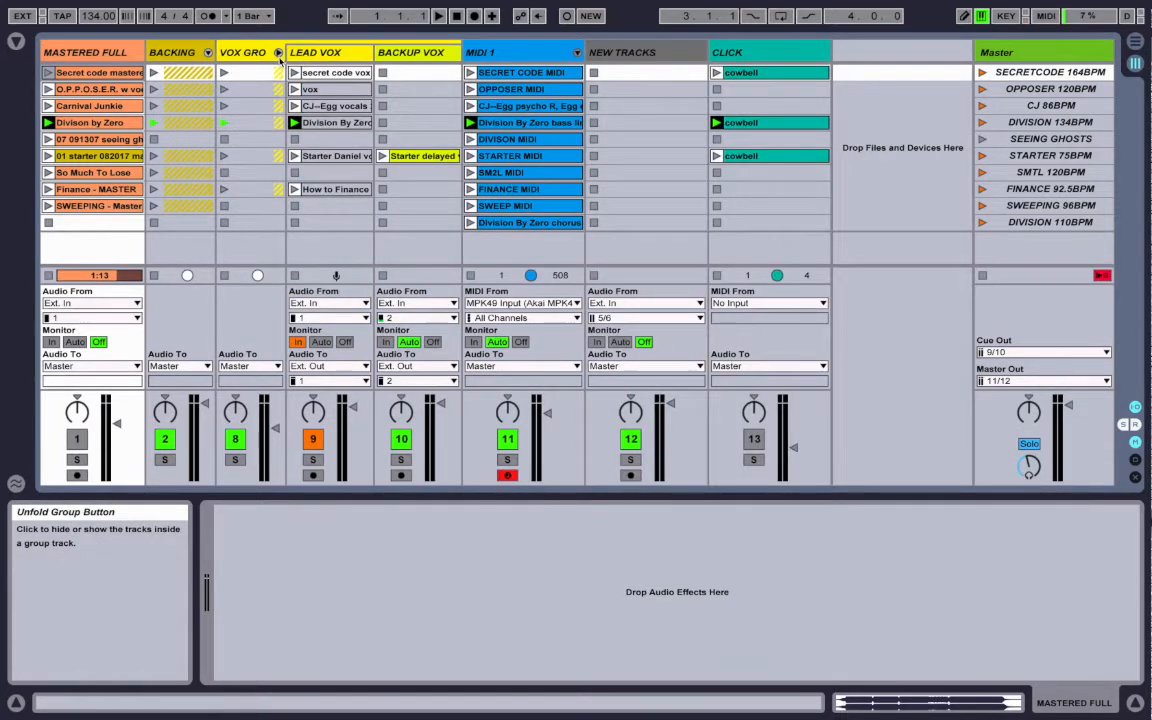
pyautogui.moveTo(335, 155)
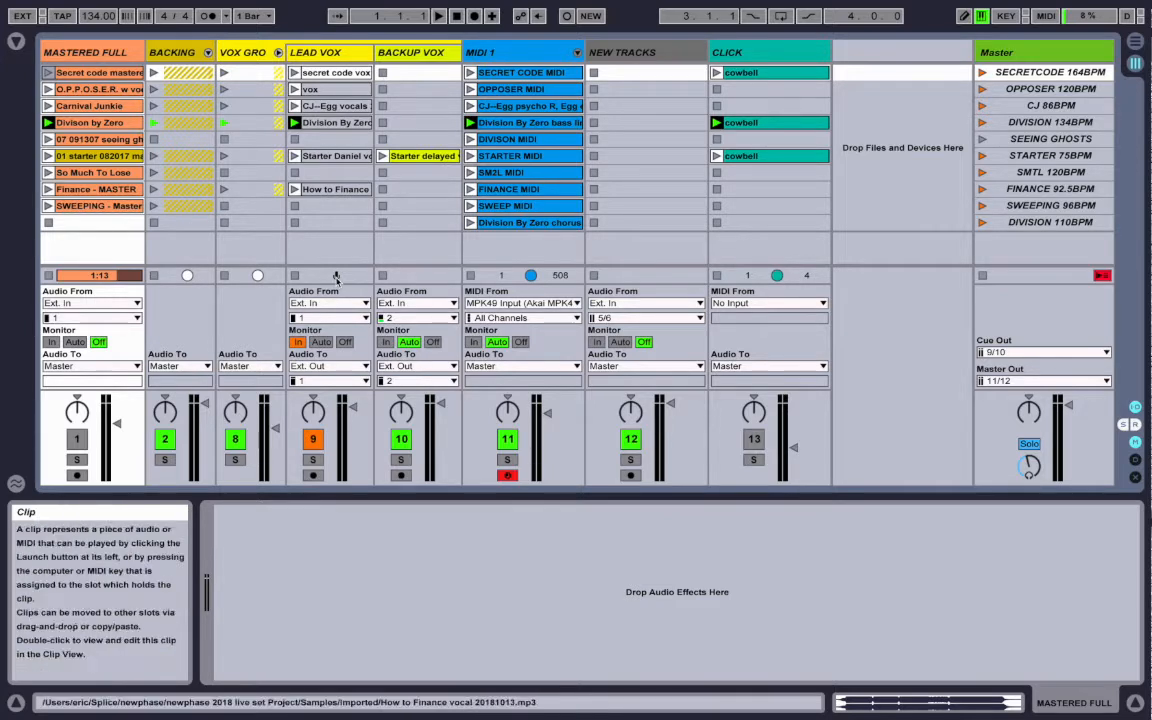
pyautogui.moveTo(328, 303)
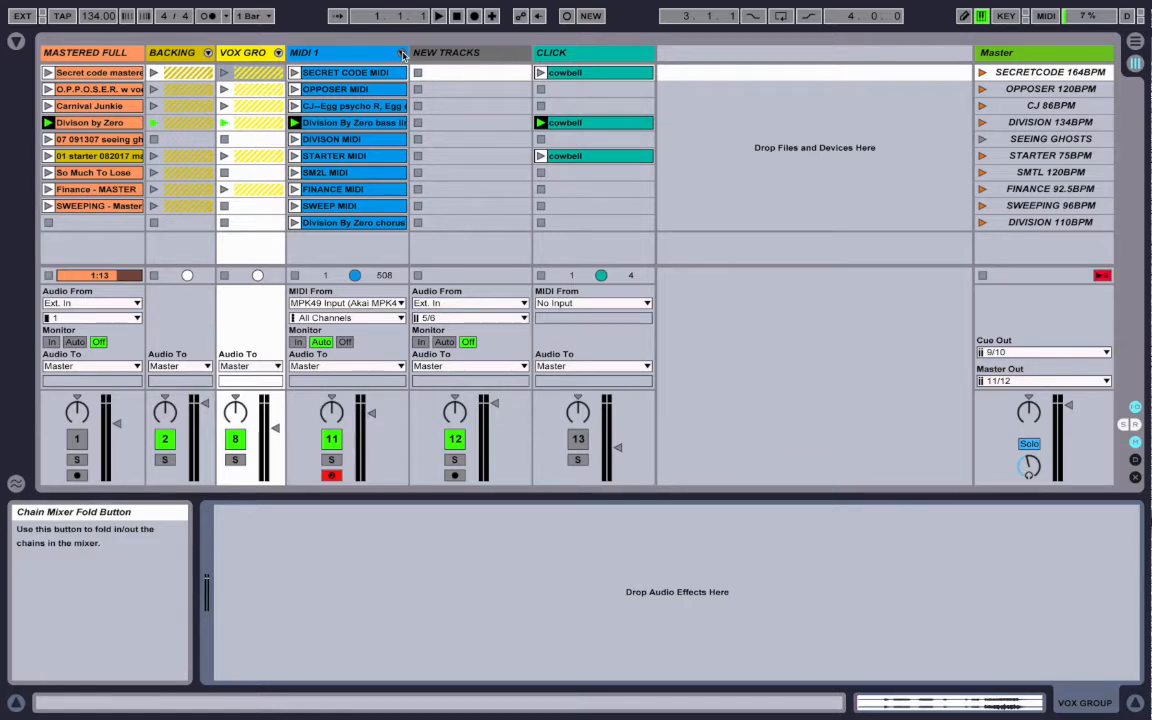
# Show MIDI 1's song chains in the mixer and toggle the Key and Vel zone editors
pyautogui.click(402, 53)
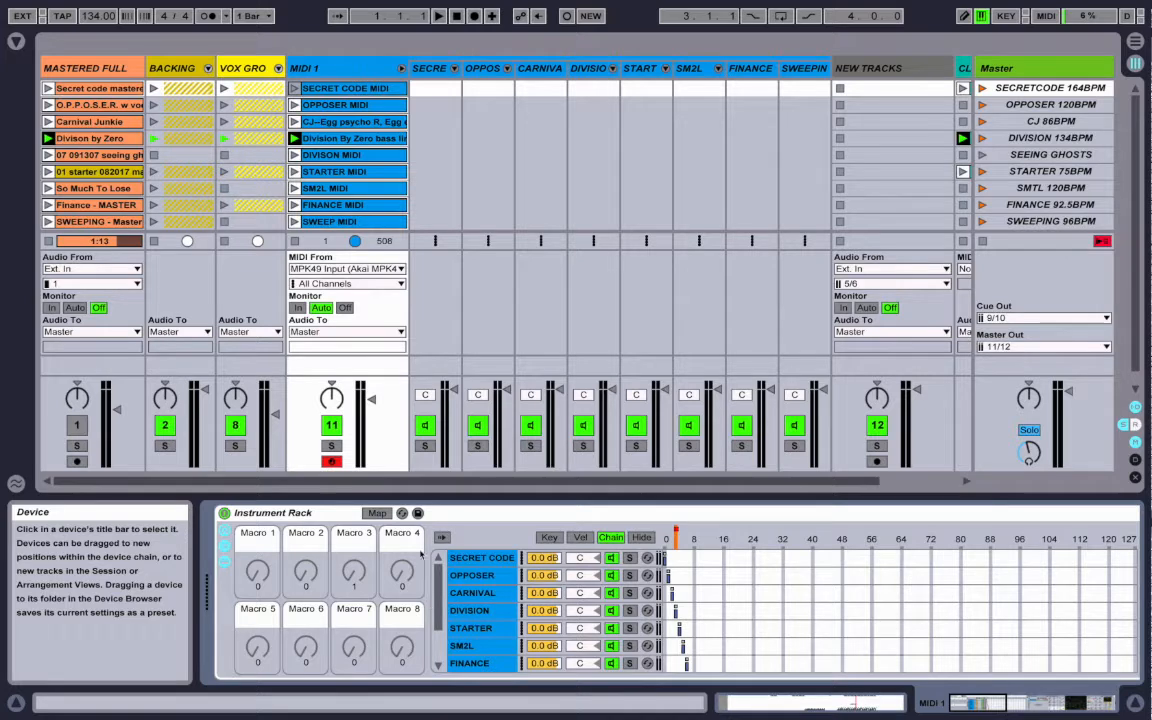
pyautogui.moveTo(347, 268)
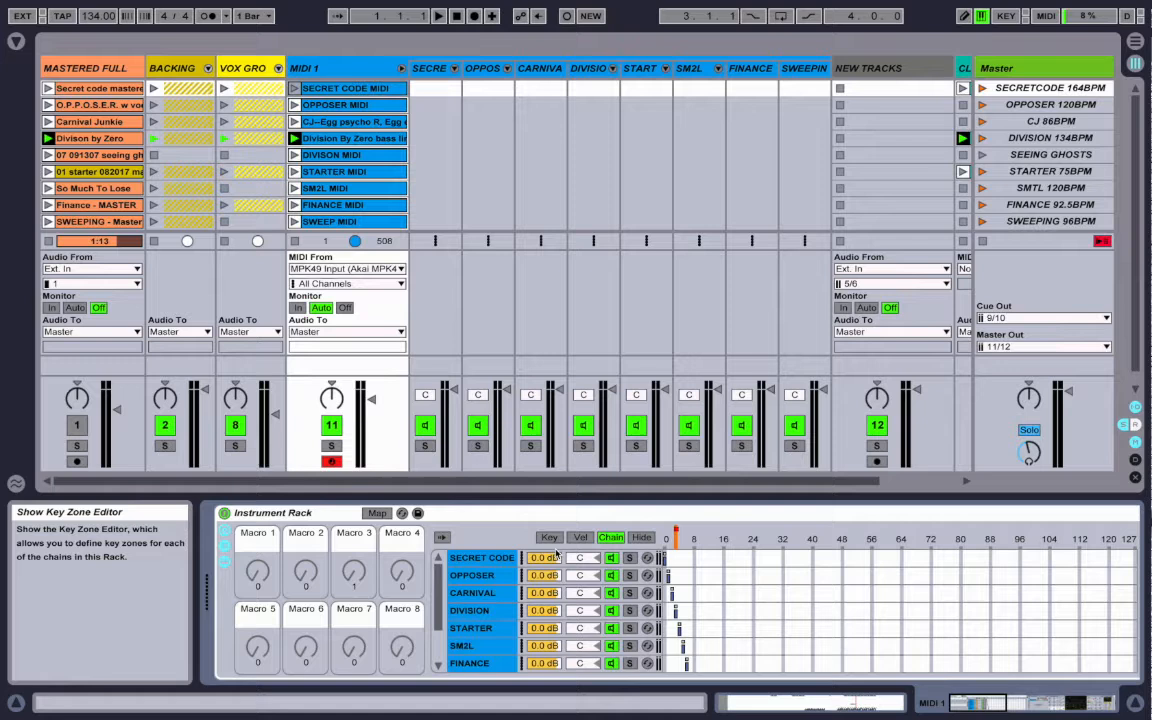
pyautogui.click(580, 537)
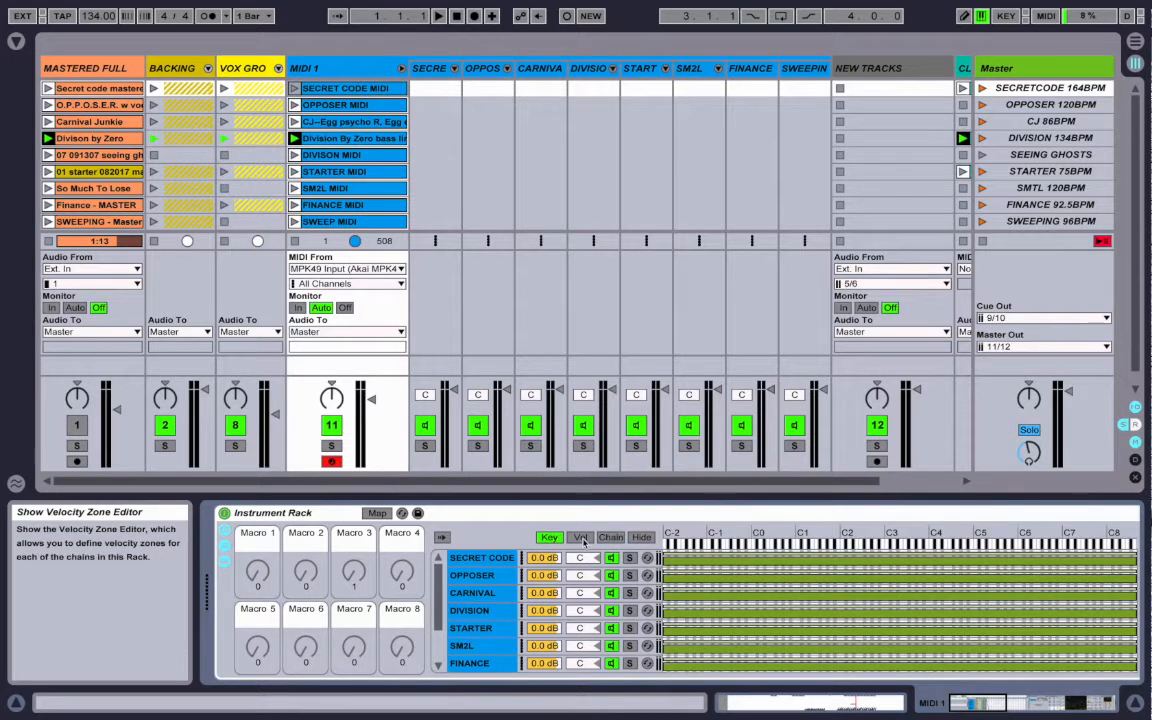
pyautogui.click(610, 537)
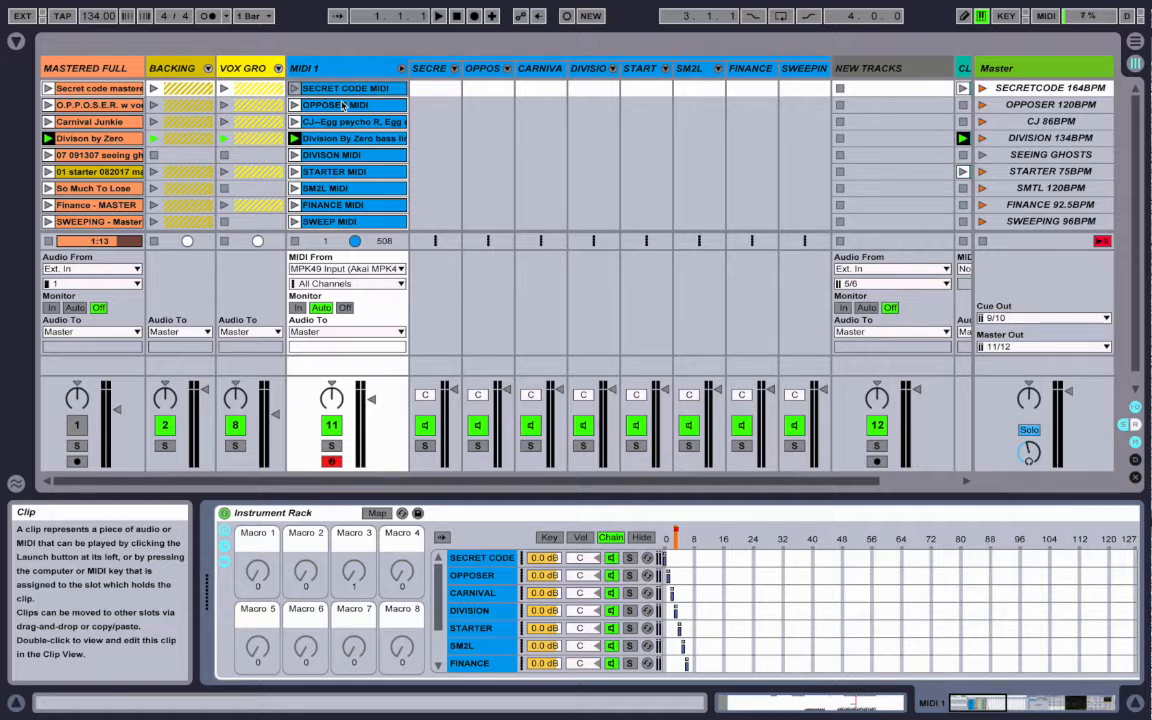
pyautogui.doubleClick(345, 88)
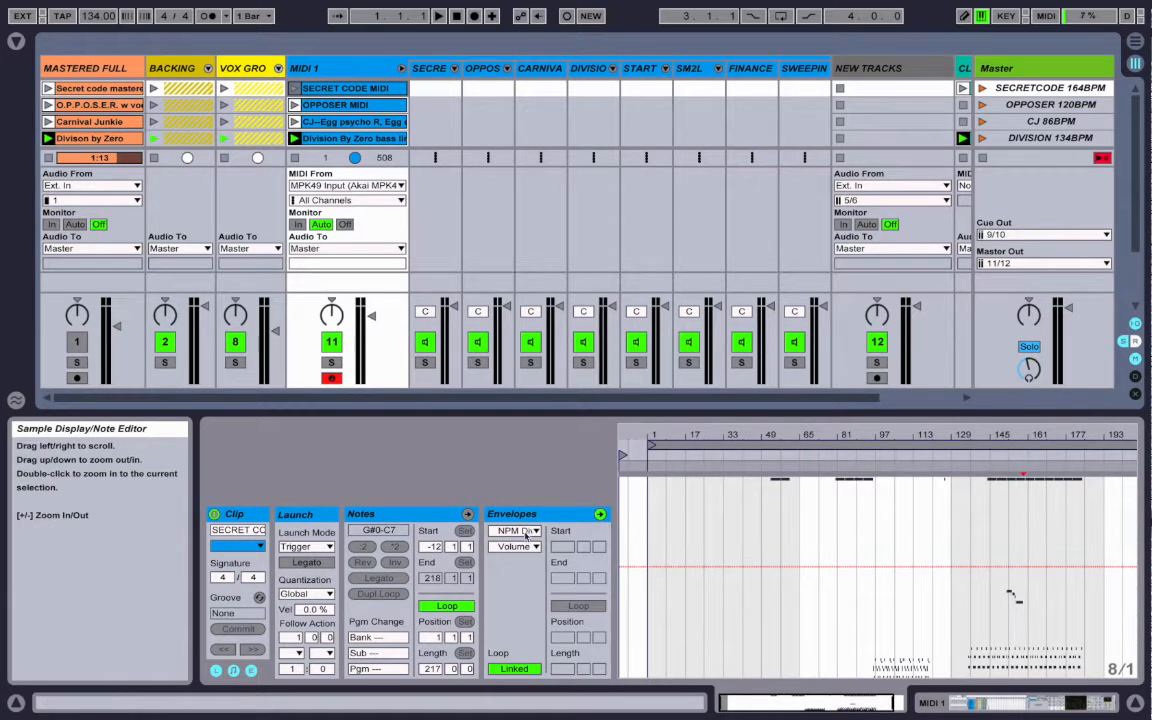
pyautogui.click(515, 531)
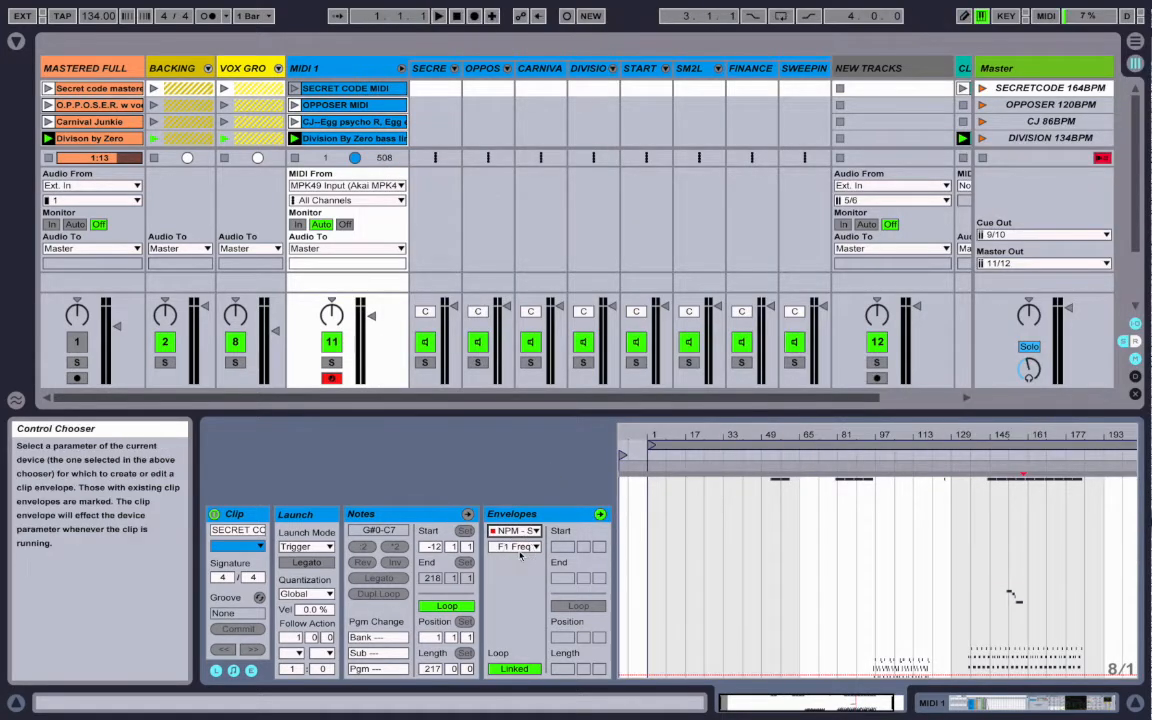
pyautogui.click(517, 546)
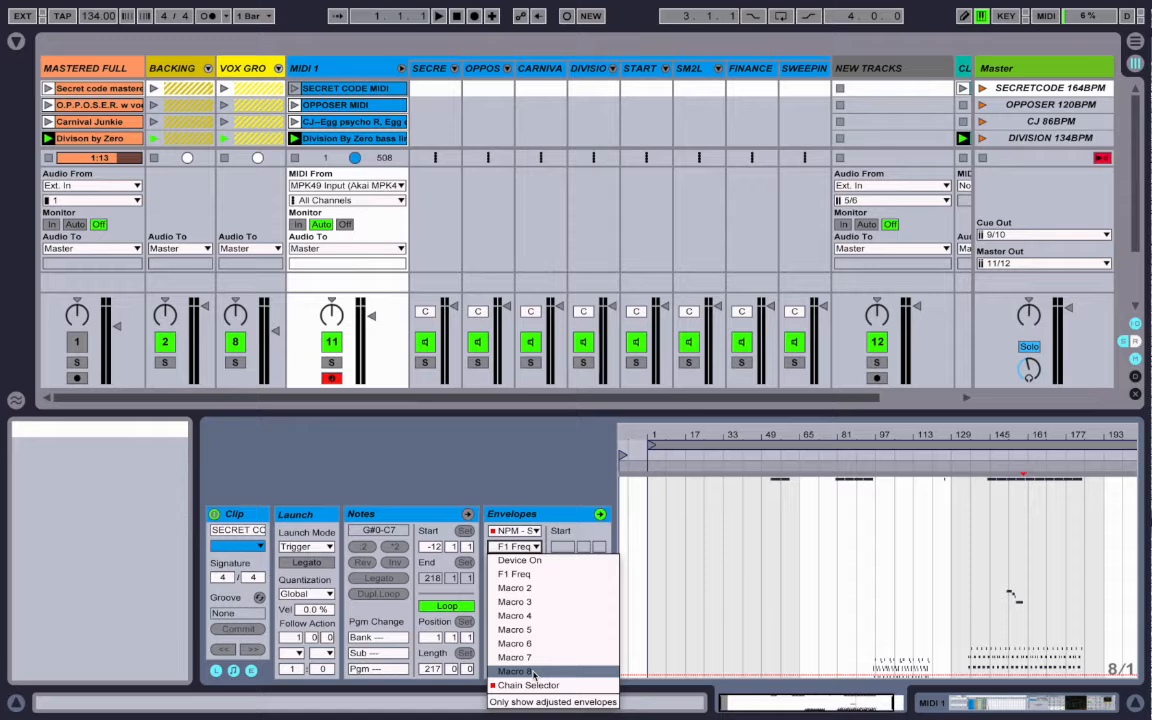
pyautogui.click(528, 685)
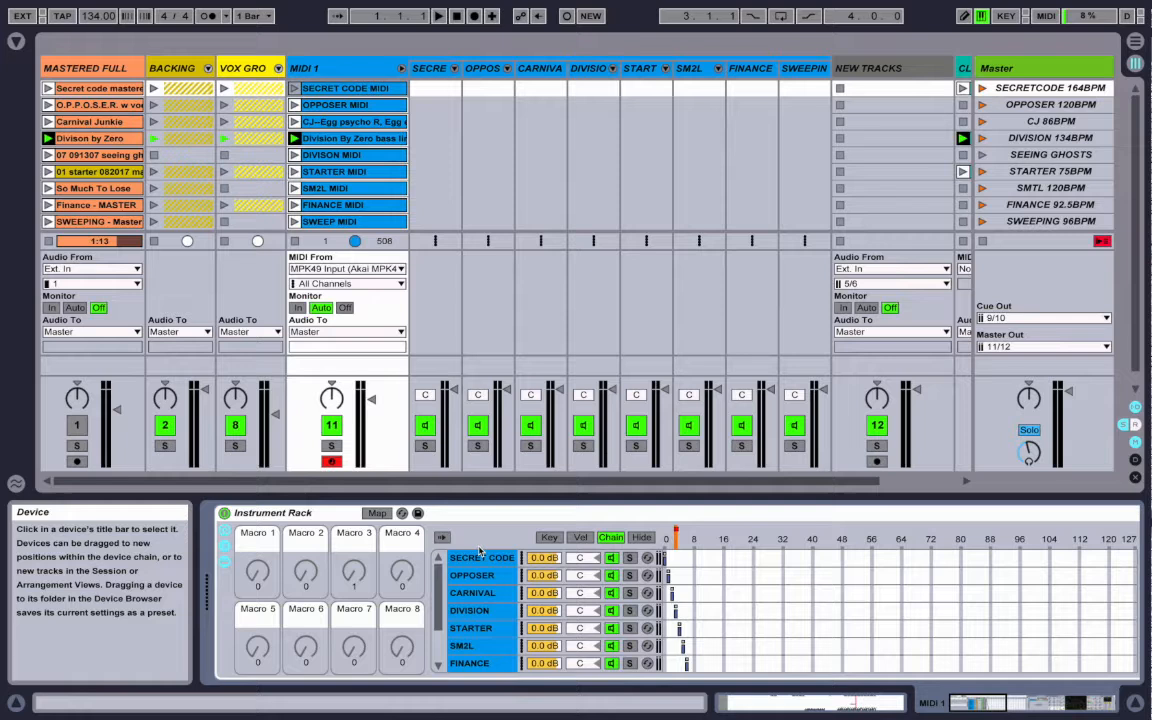
# Open the SECRET CODE chain to show its two synth chains and Drum Rack
pyautogui.click(482, 557)
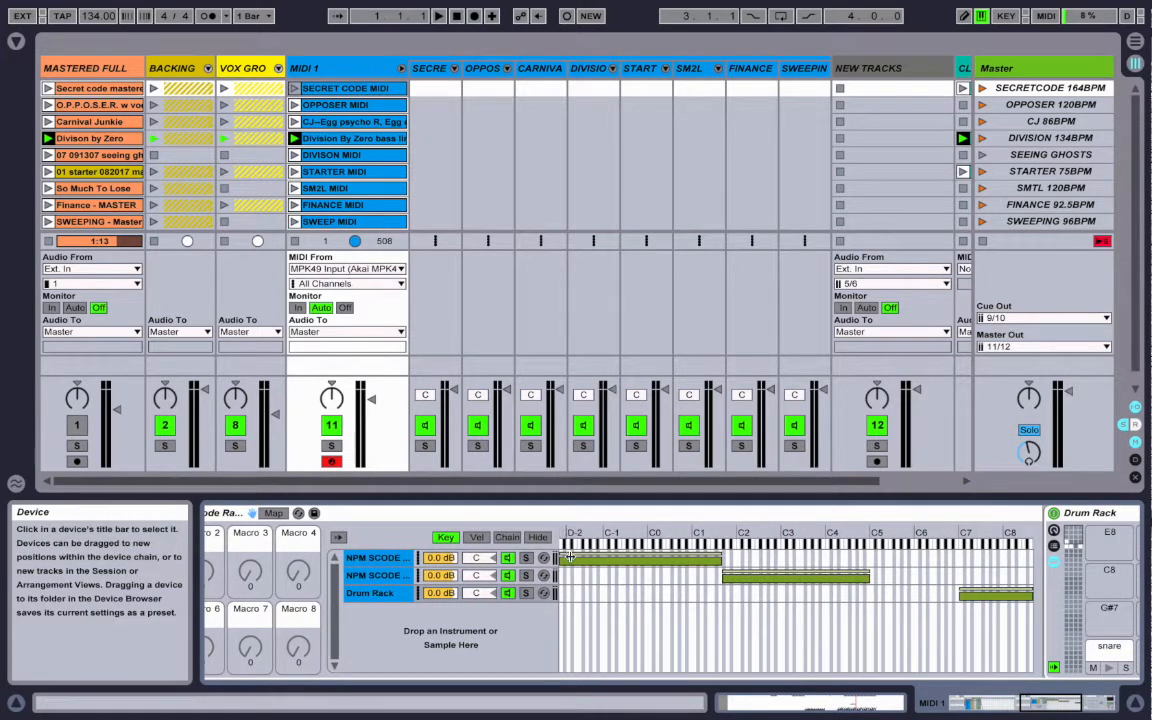
pyautogui.moveTo(572, 558)
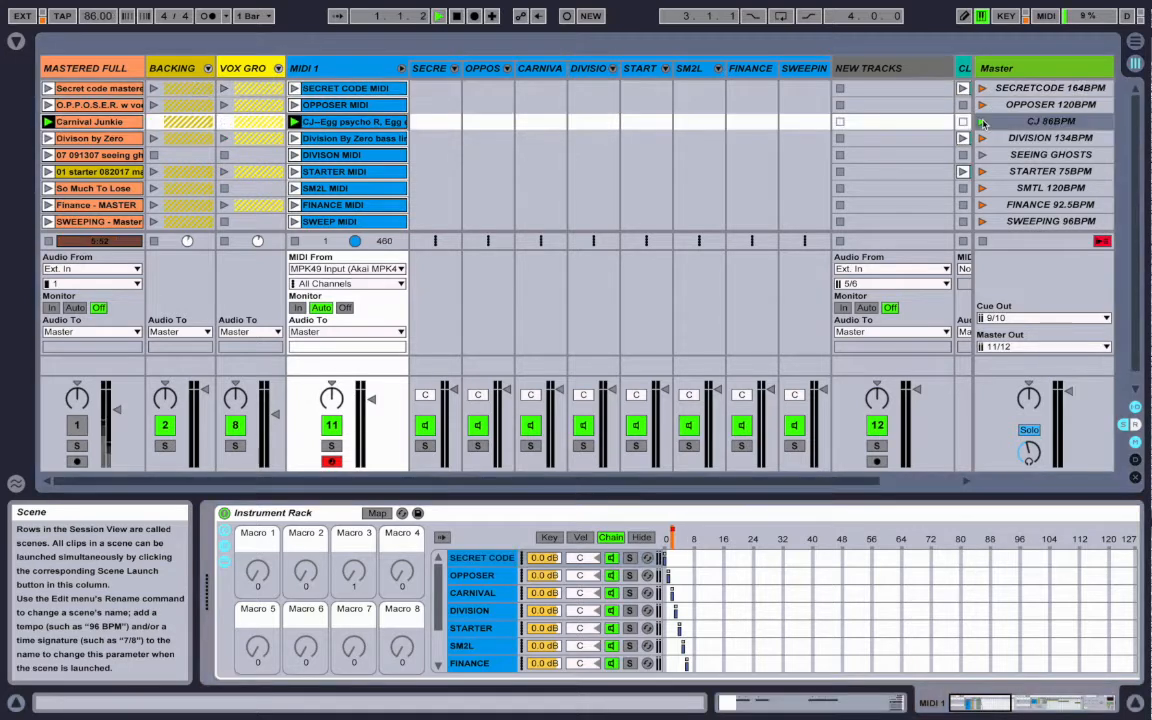
# Launch the OPPOSER 120BPM scene, stop playback, and open the OPPOSER MIDI clip's Chain Selector envelope
pyautogui.click(982, 104)
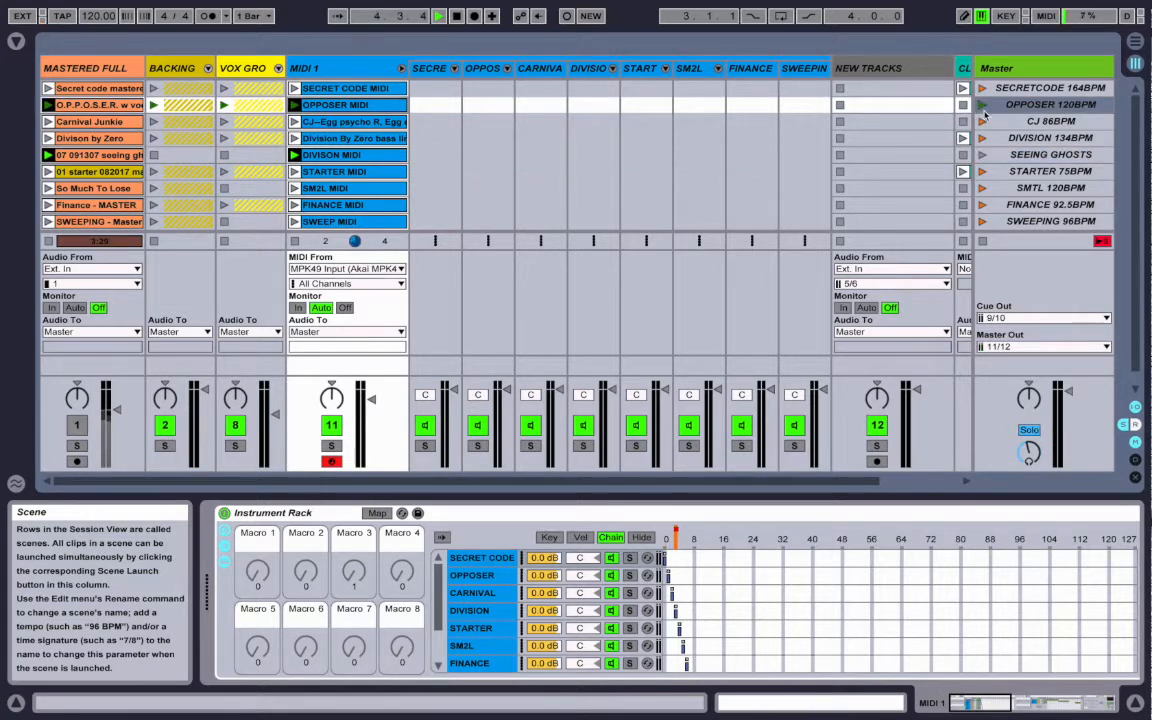
pyautogui.click(438, 15)
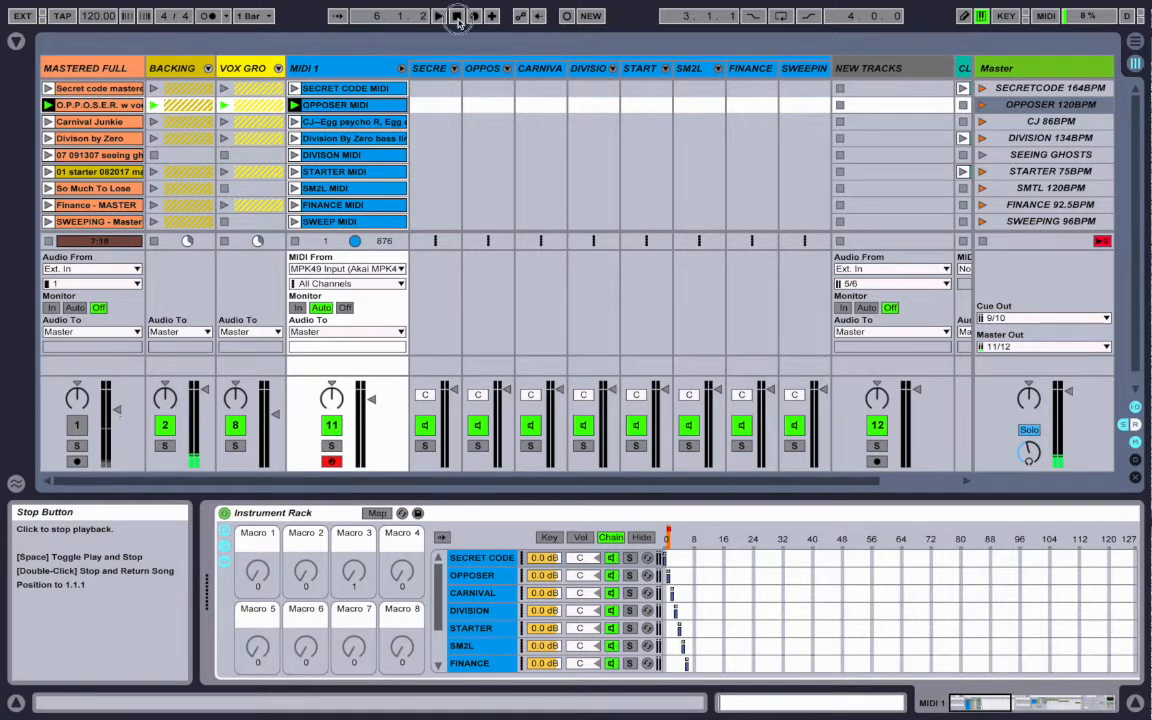
pyautogui.click(456, 16)
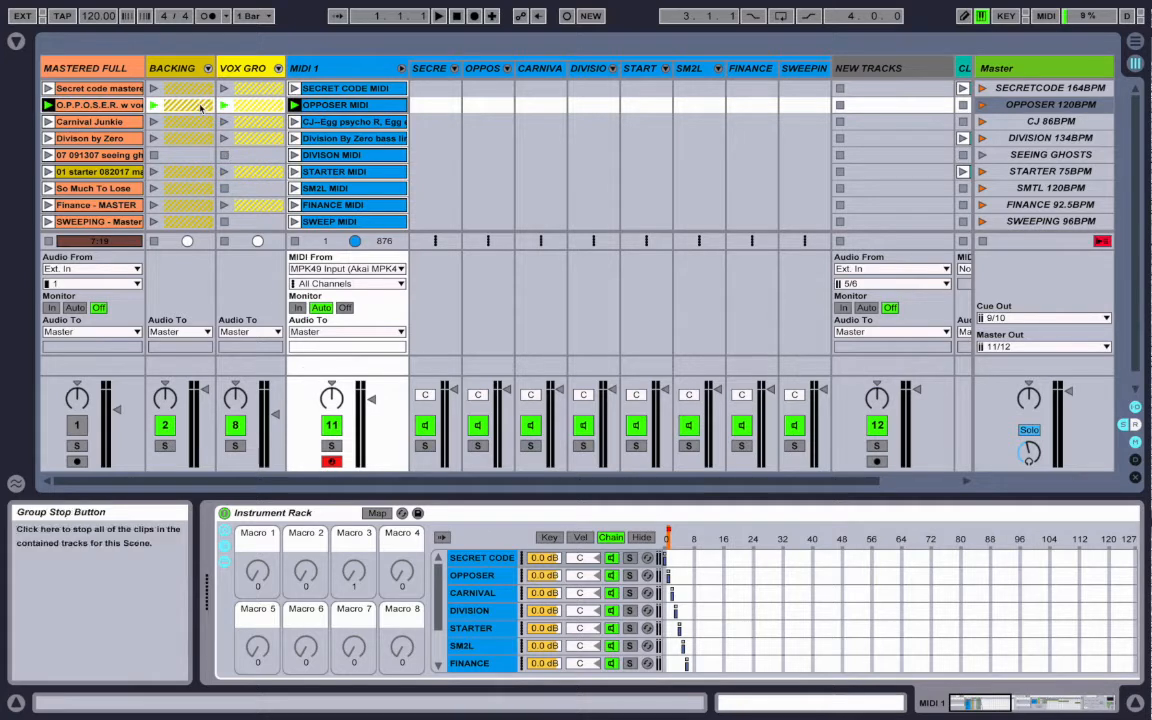
pyautogui.click(172, 67)
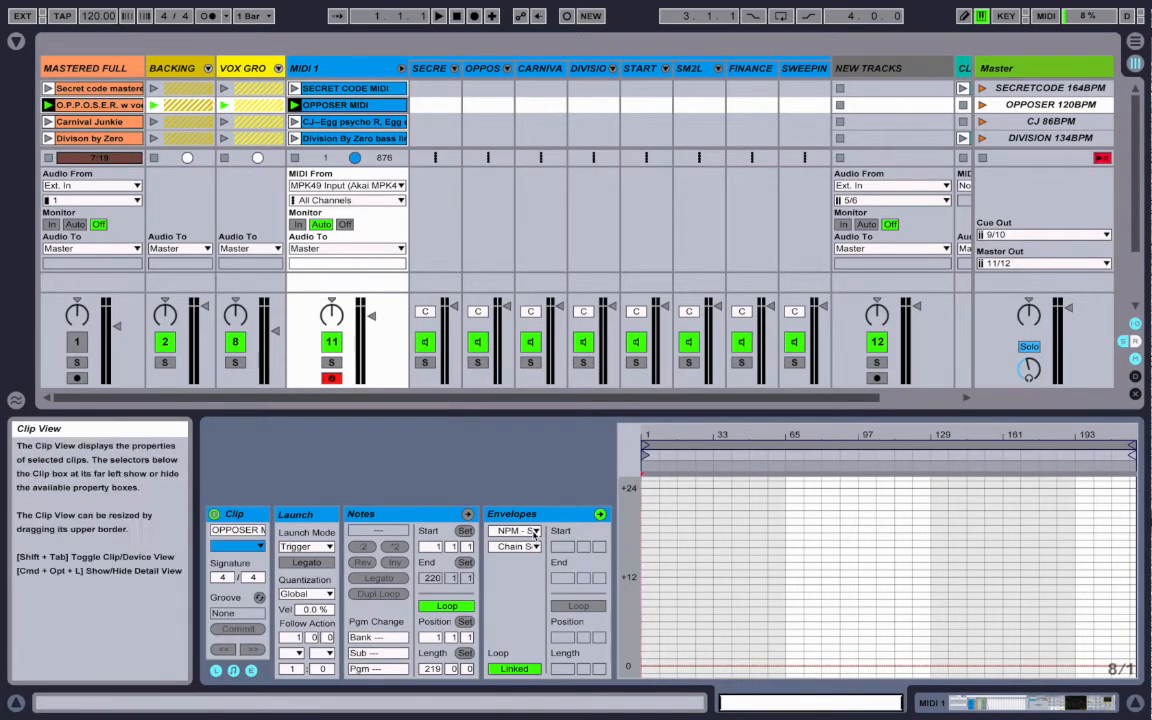
pyautogui.click(516, 531)
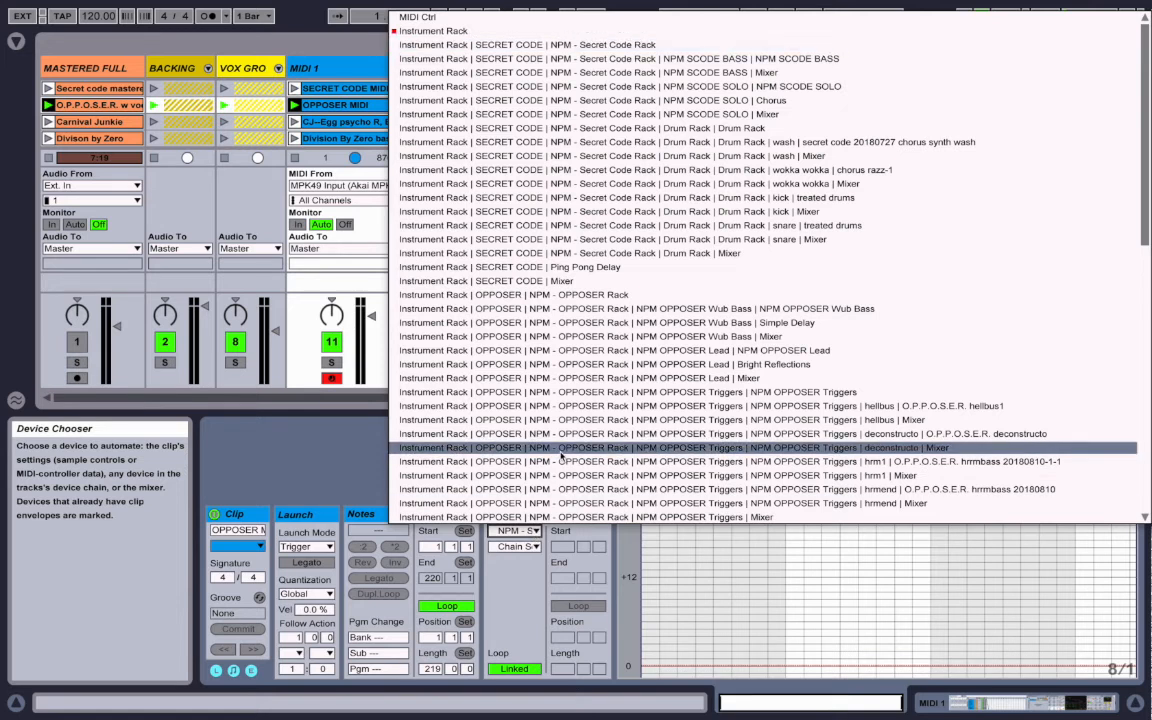
pyautogui.scroll(-3)
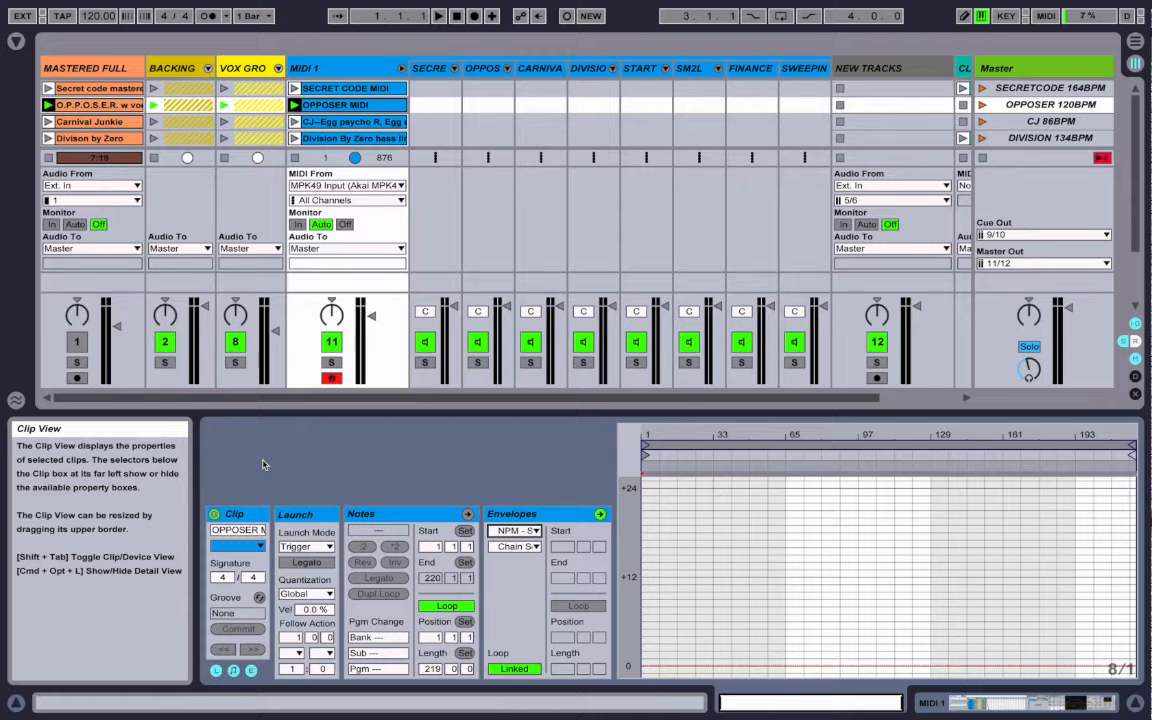
pyautogui.moveTo(446, 606)
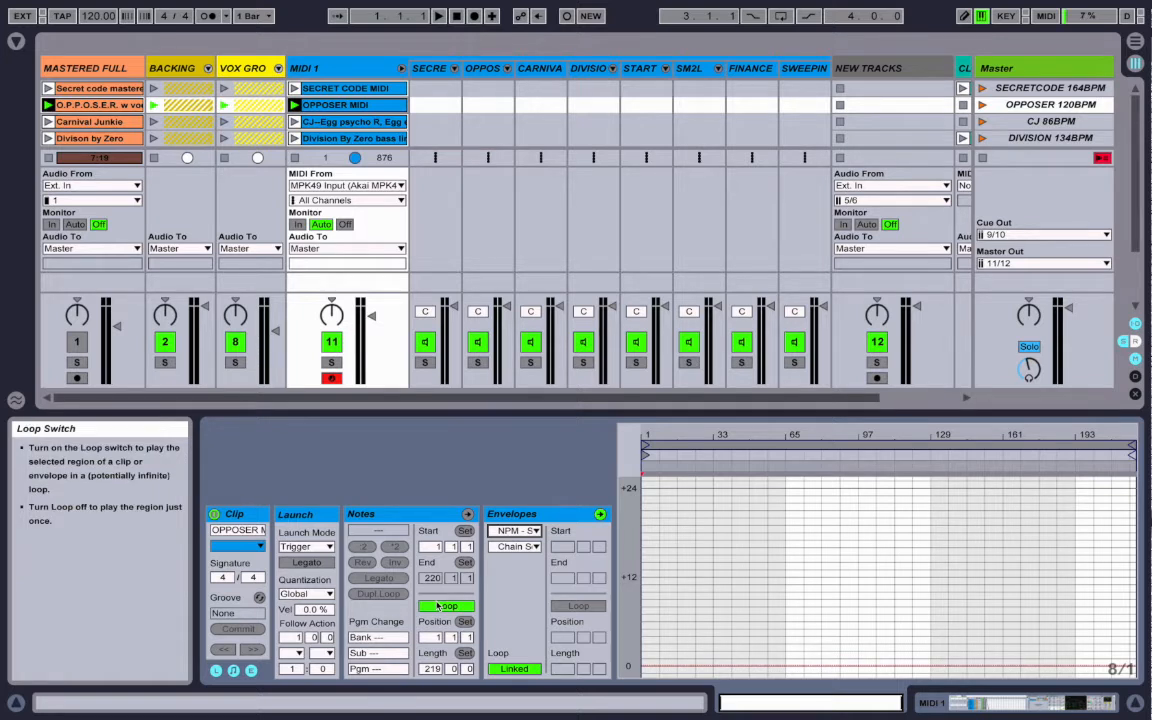
# Show Device View and select the NPM Sweep chain inside the Sweeping Rack
pyautogui.click(446, 606)
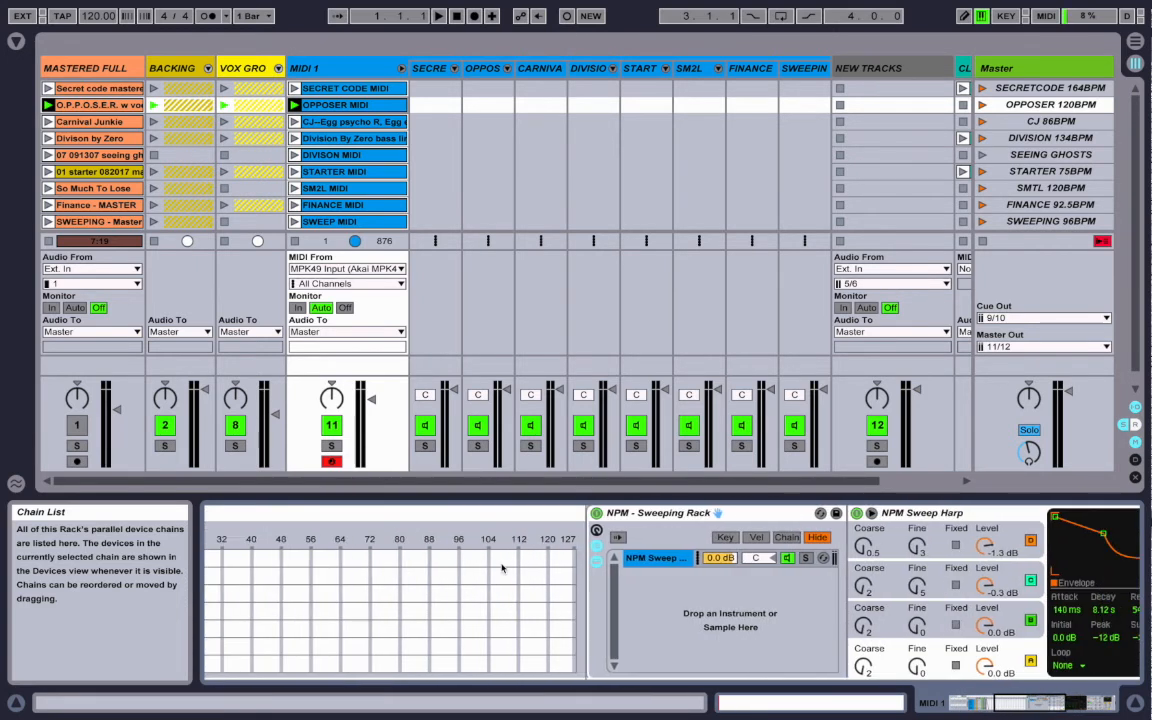
pyautogui.click(655, 557)
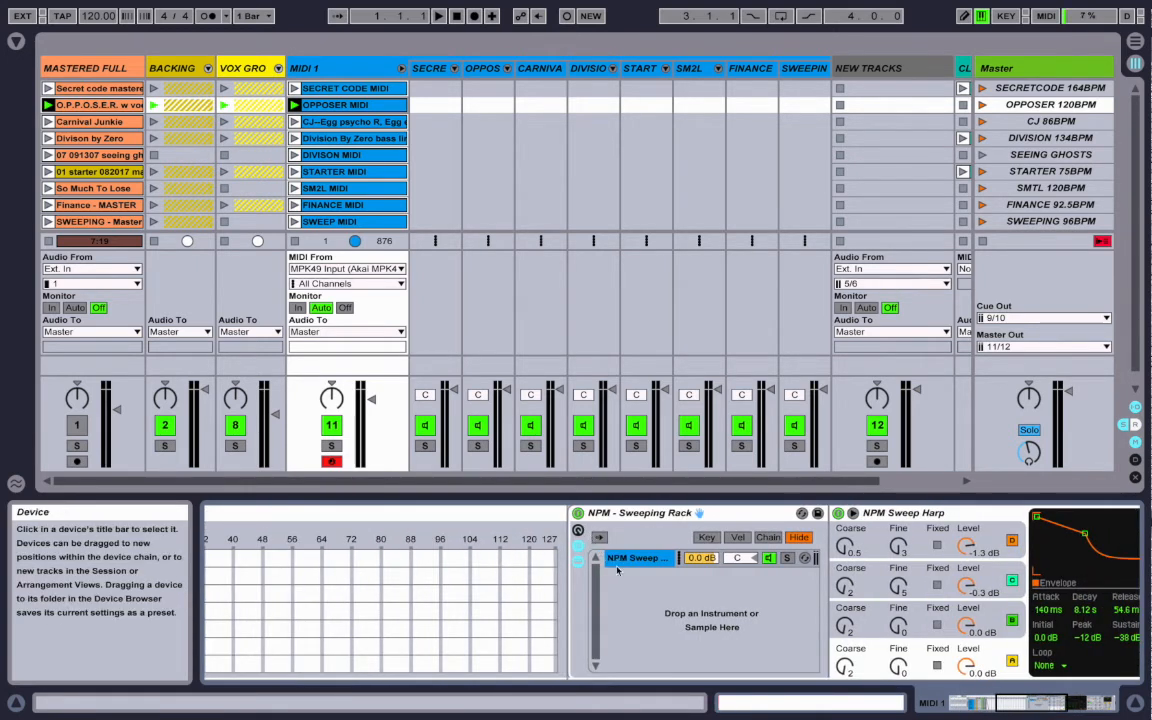